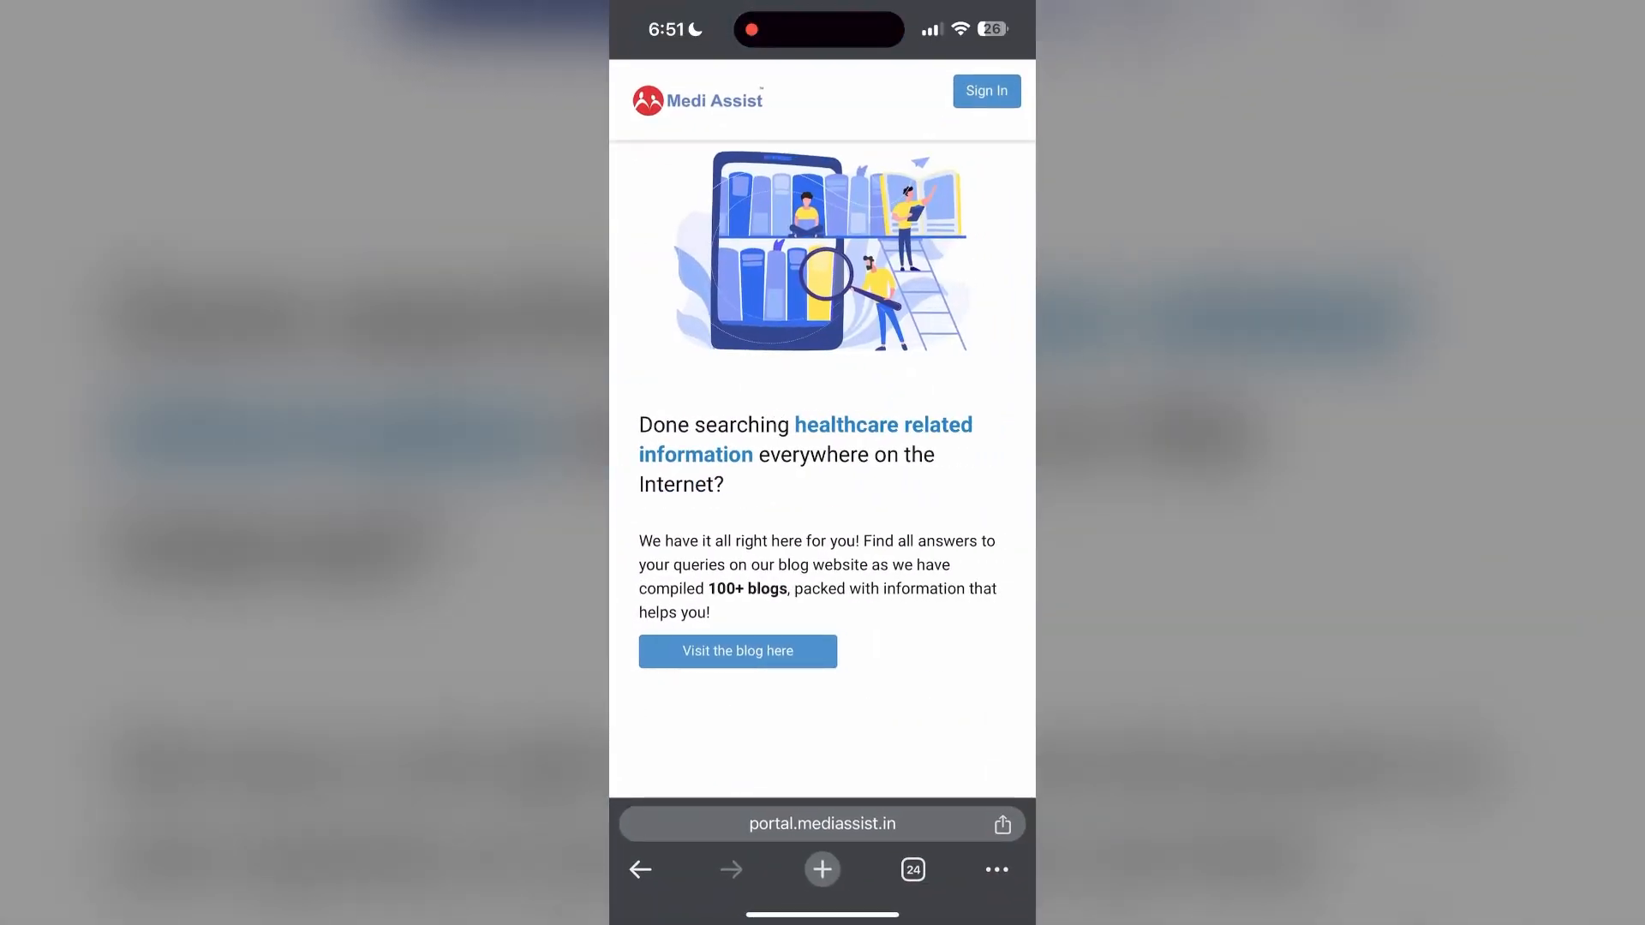
Open the Medi Assist sign-in form and bring up Chrome's ••• options menu.
left_click(985, 92)
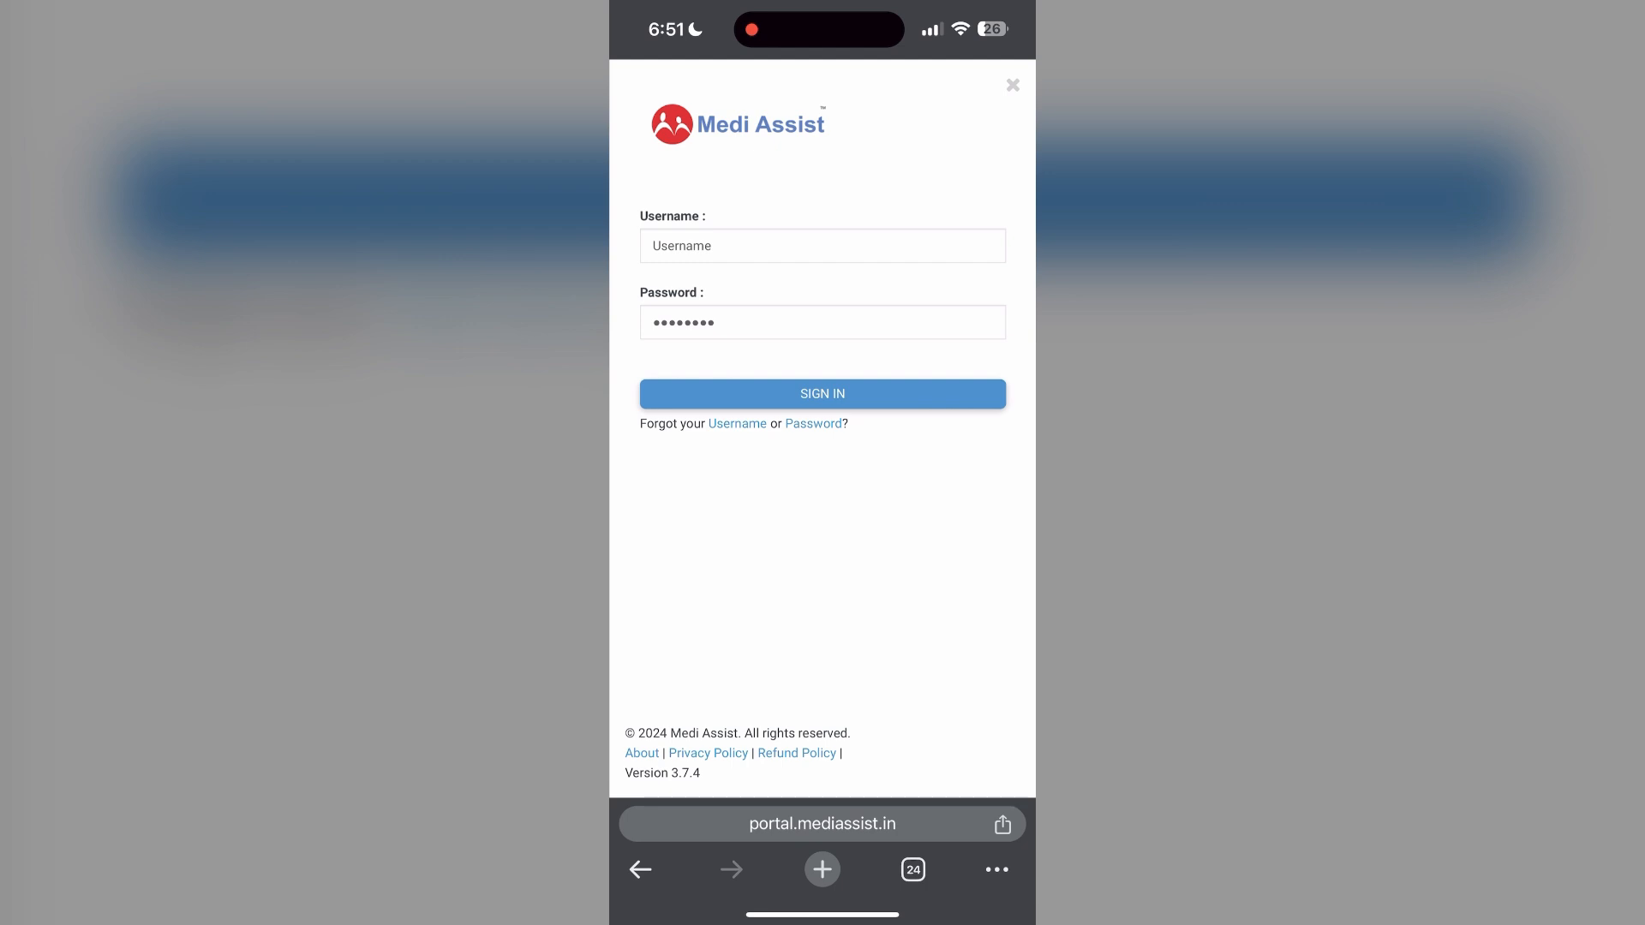
left_click(994, 869)
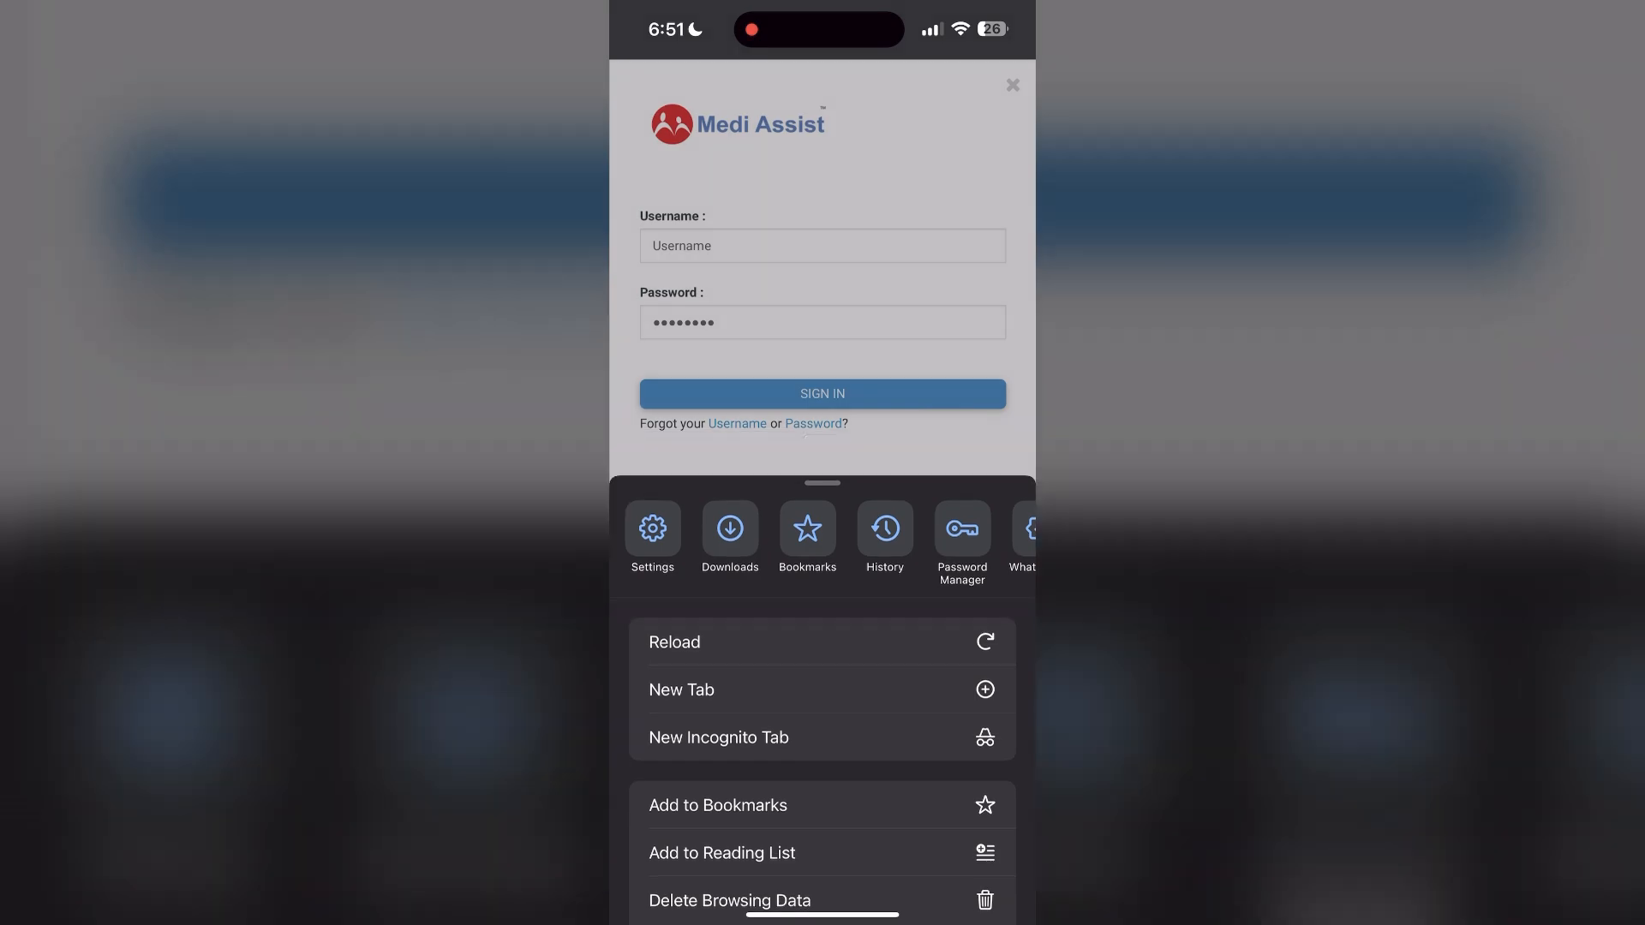
Delete all-time browsing history, cookies and cached files from Chrome.
left_click(884, 530)
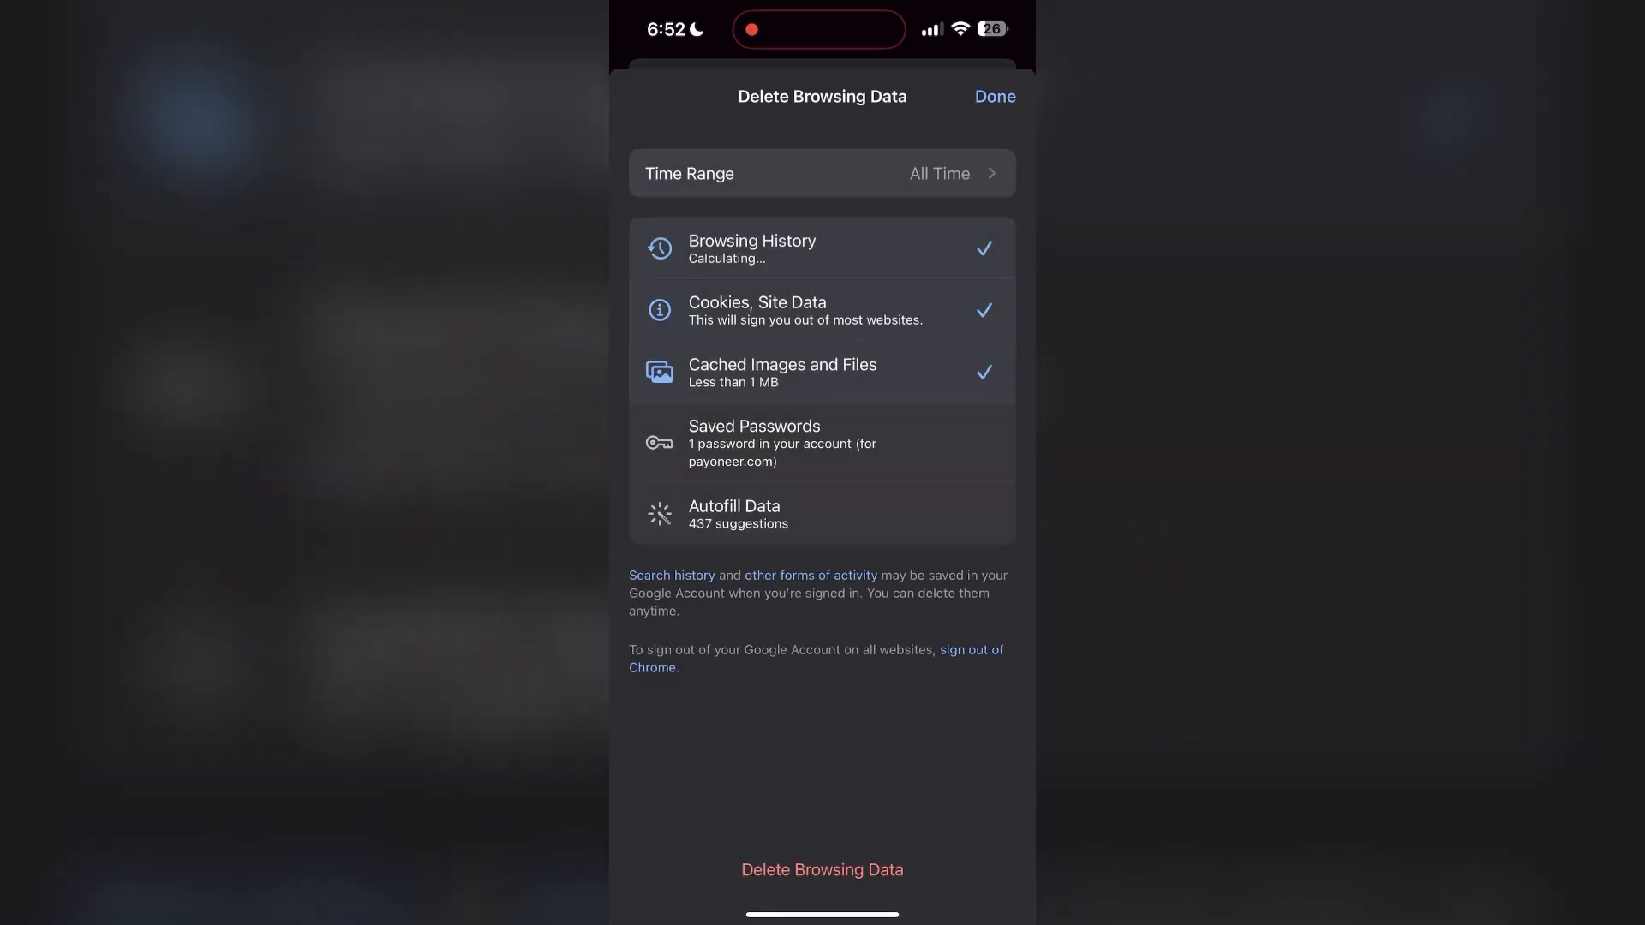
left_click(822, 869)
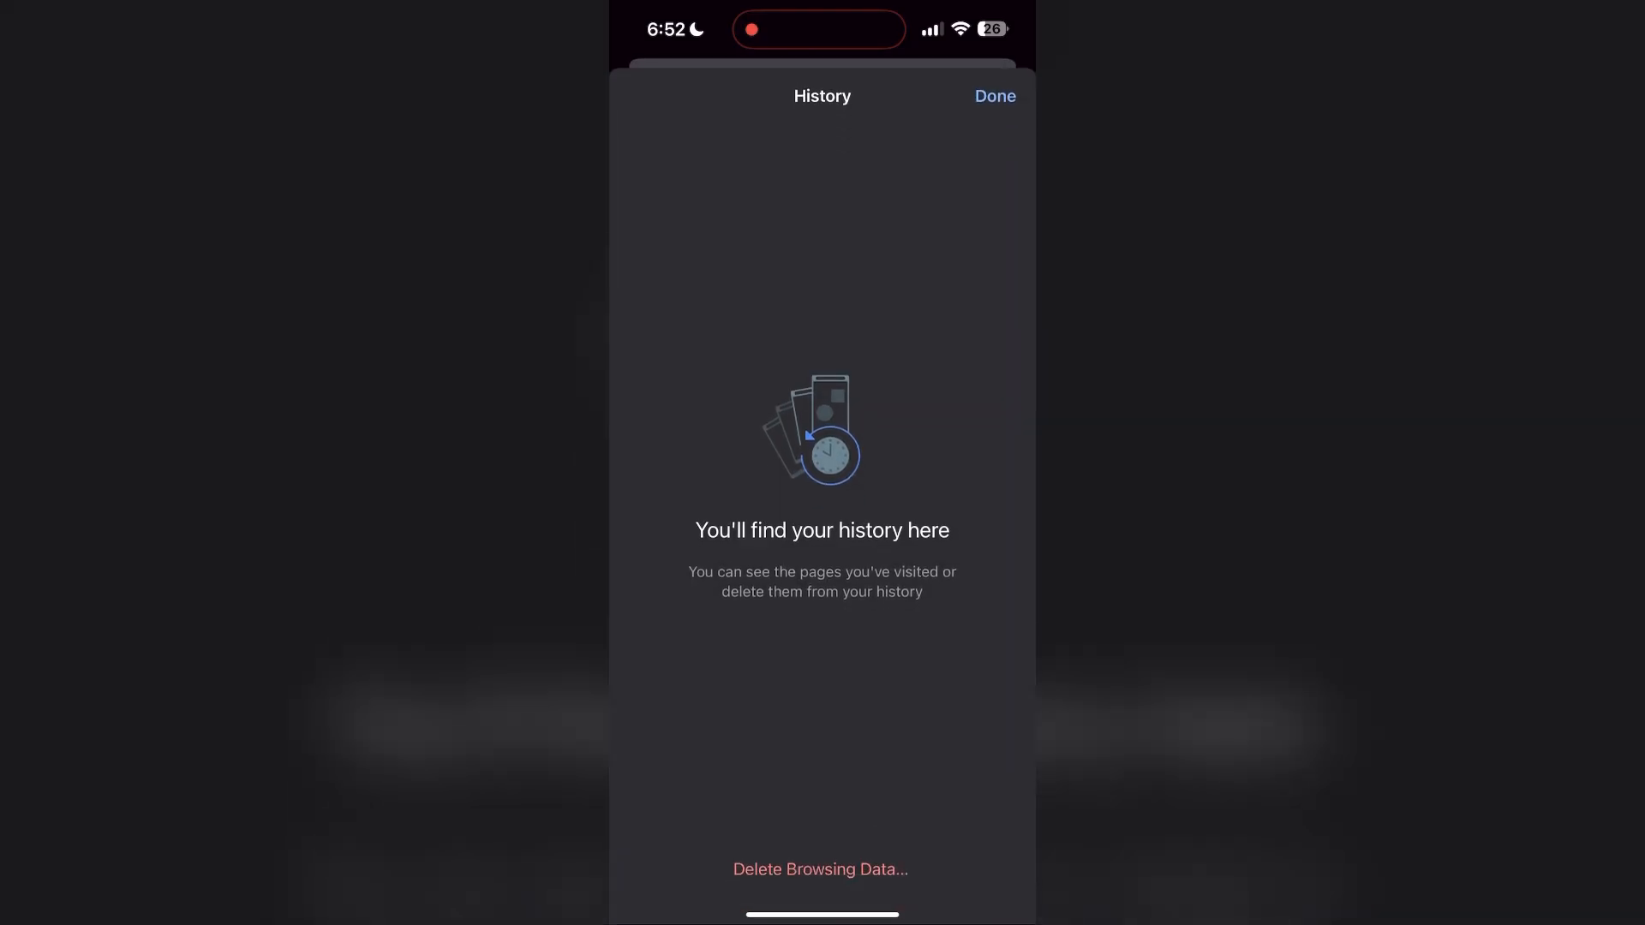
Close the empty History screen to return to the Medi Assist sign-in page.
left_click(992, 95)
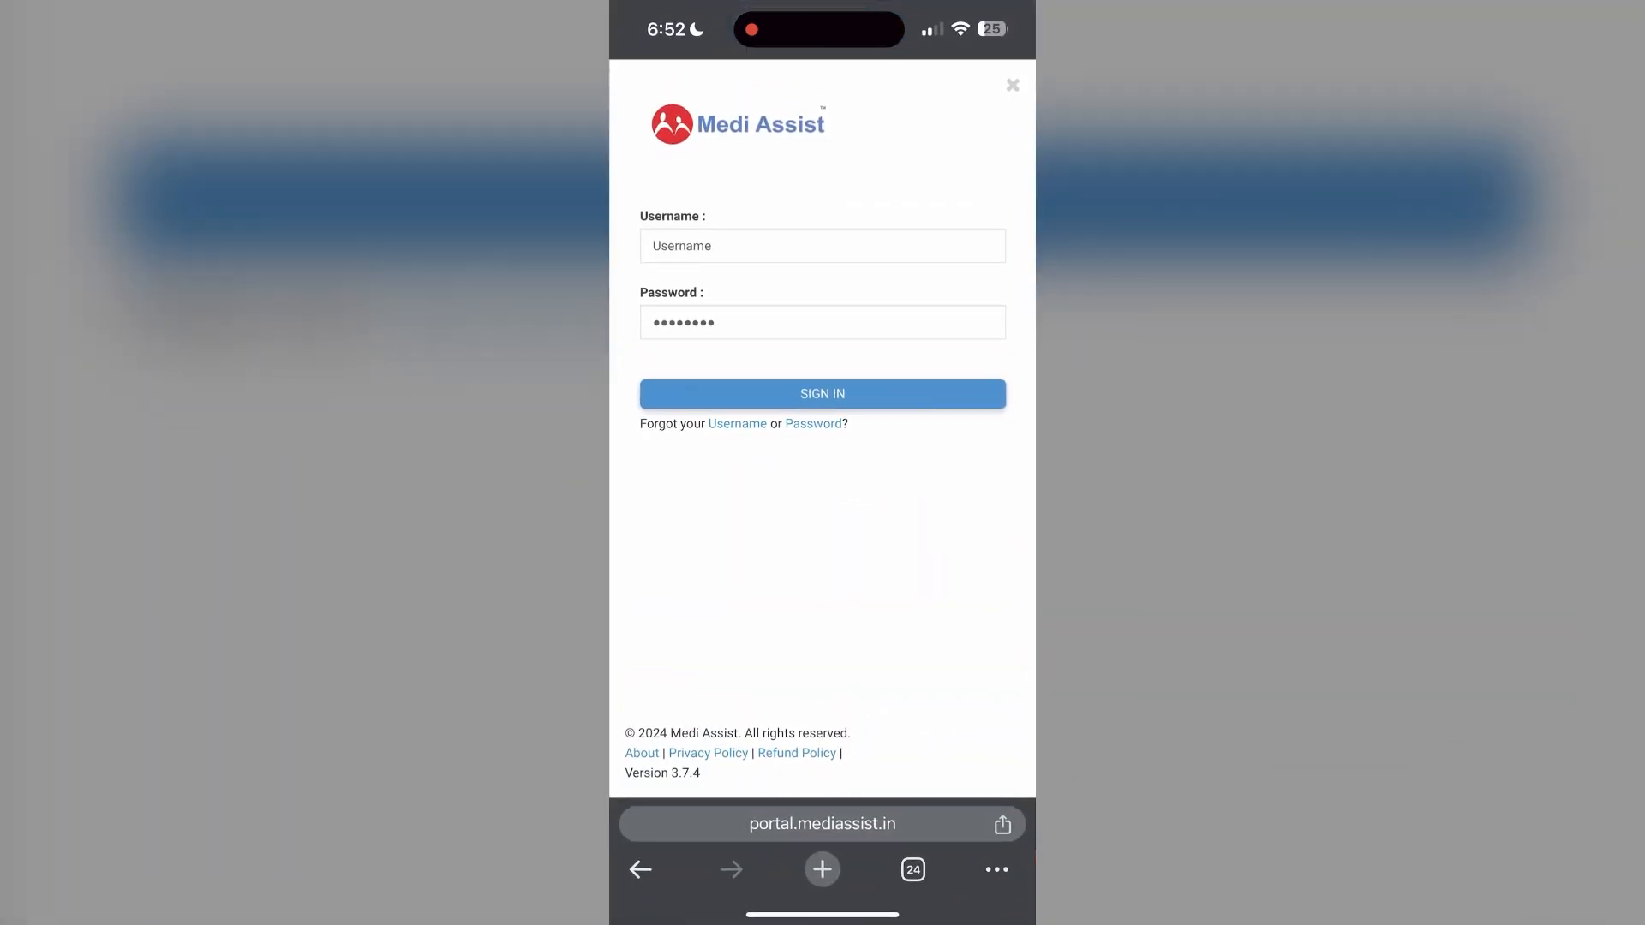
left_click(1010, 85)
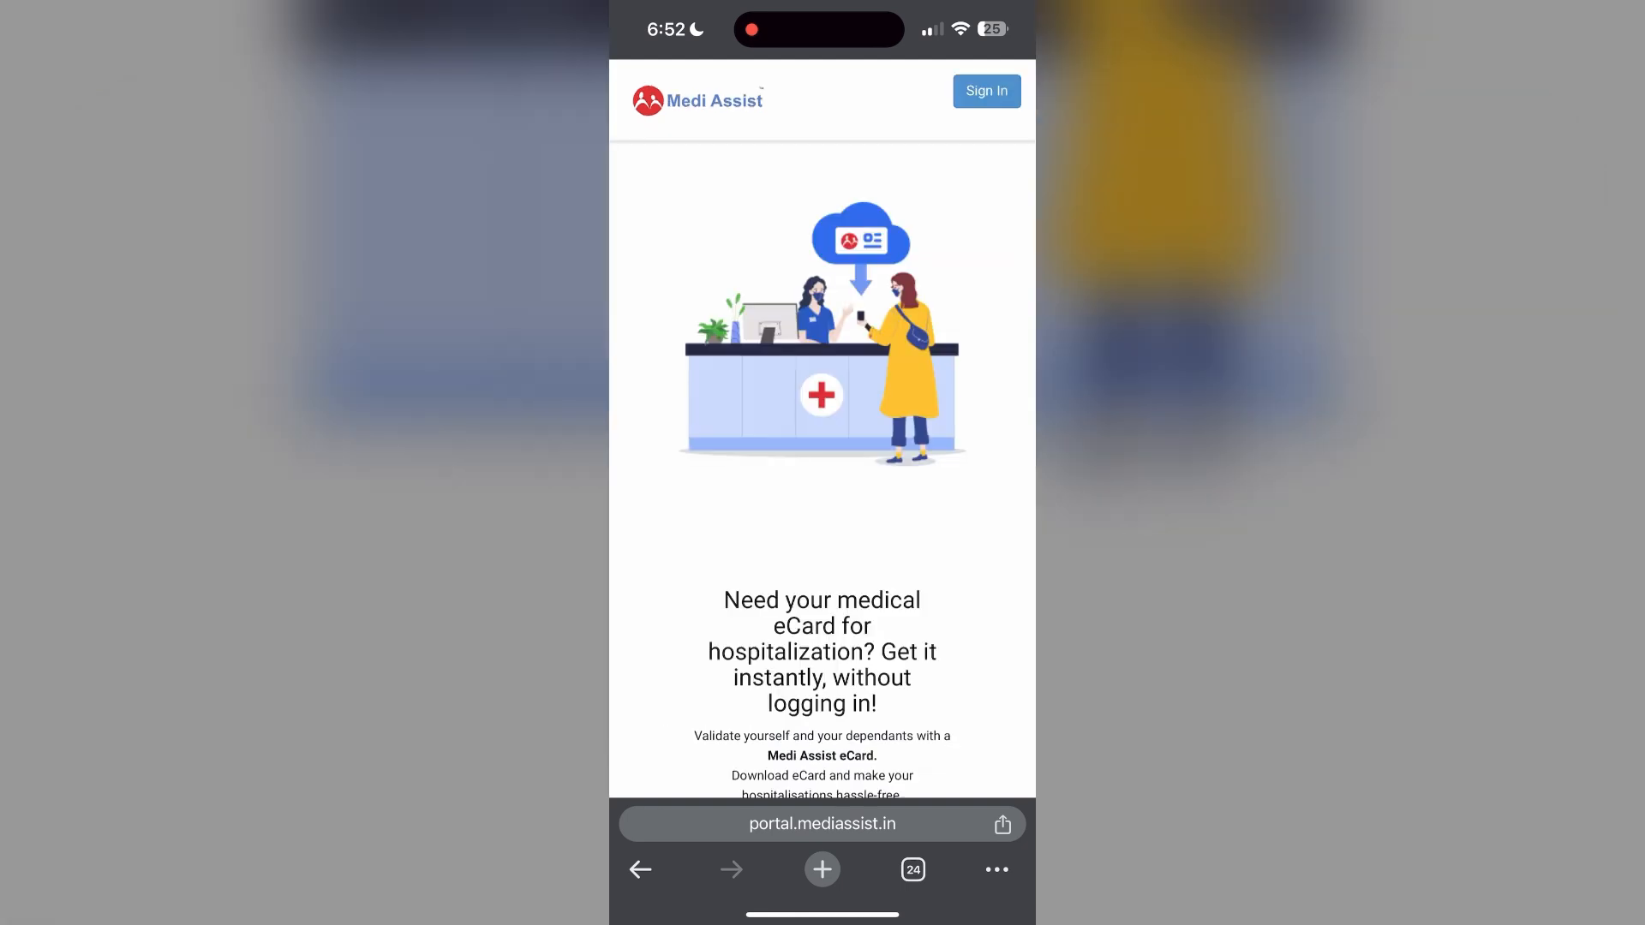
scroll("down", 3)
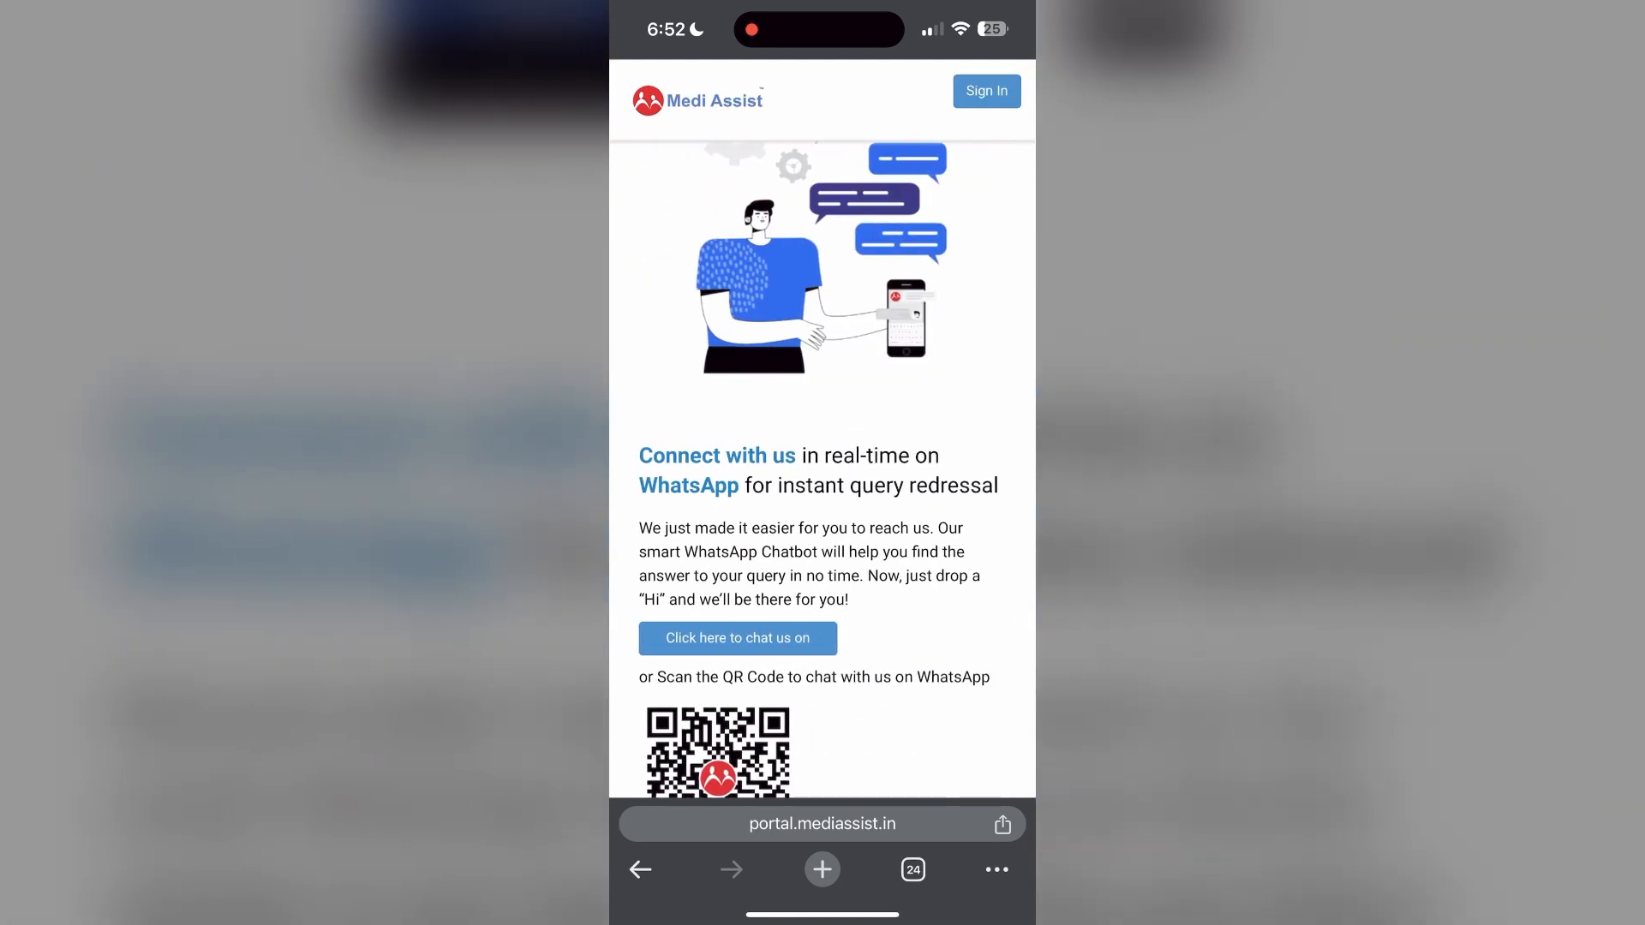
left_click(985, 91)
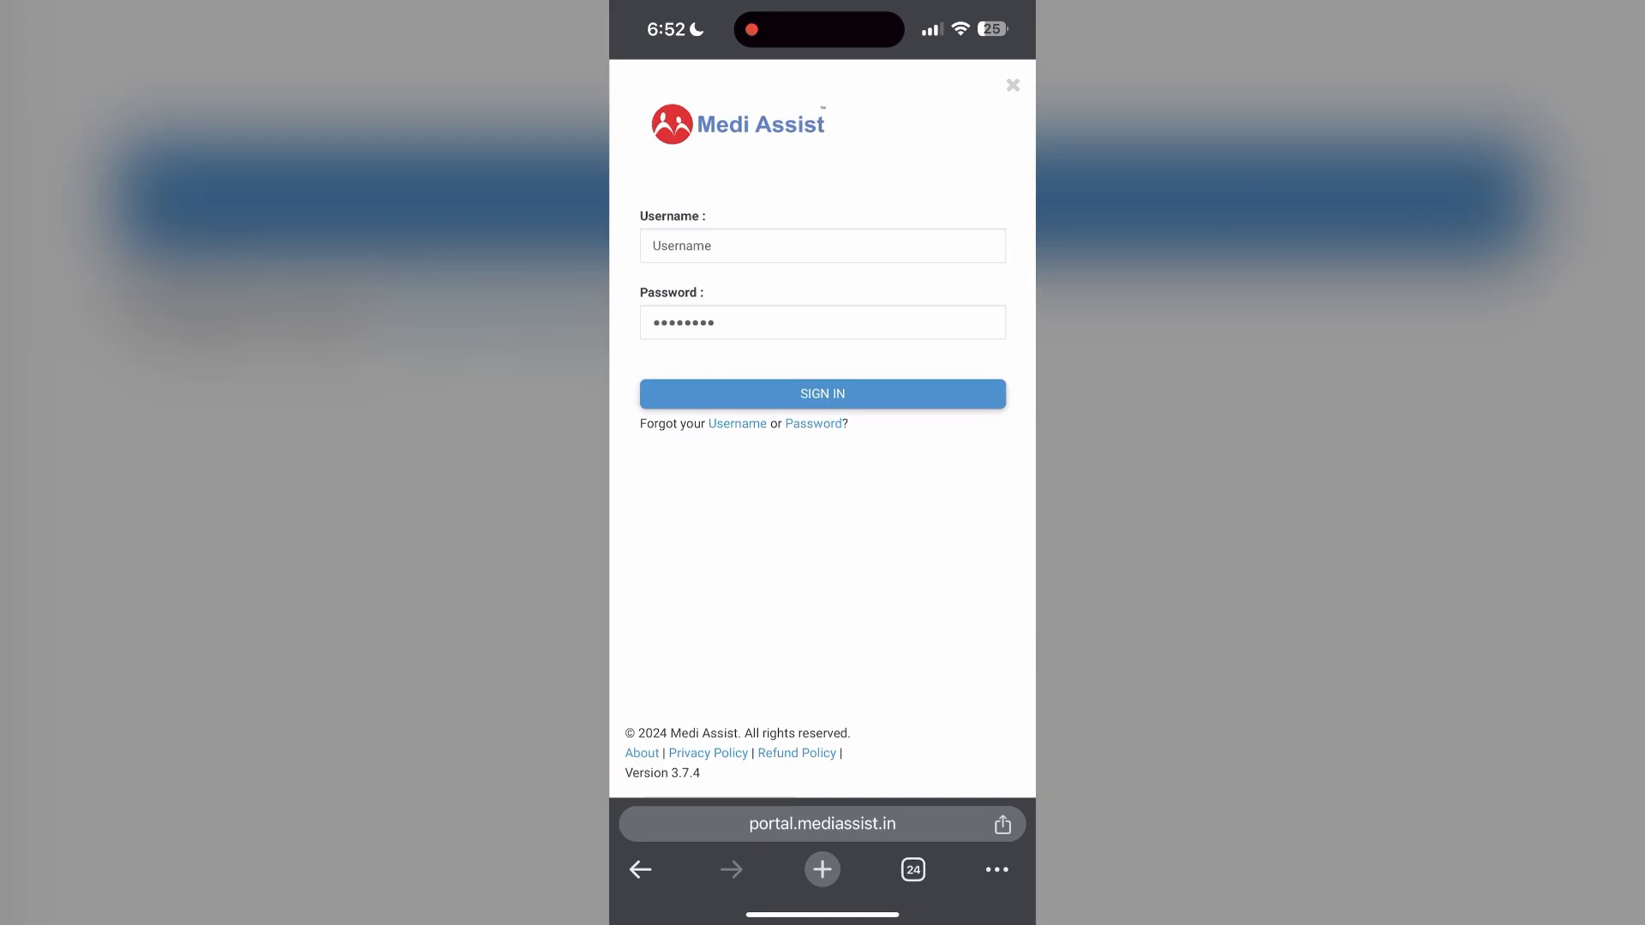